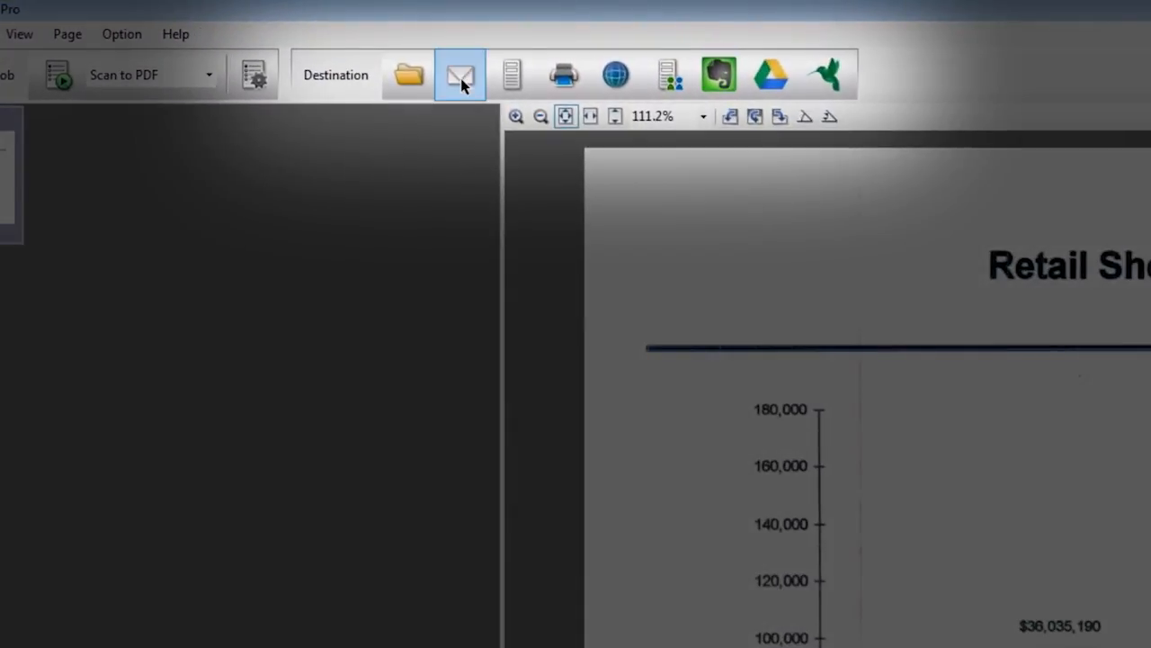
Choose E-mail as the destination to open JPEG batch save settings.
left_click(460, 74)
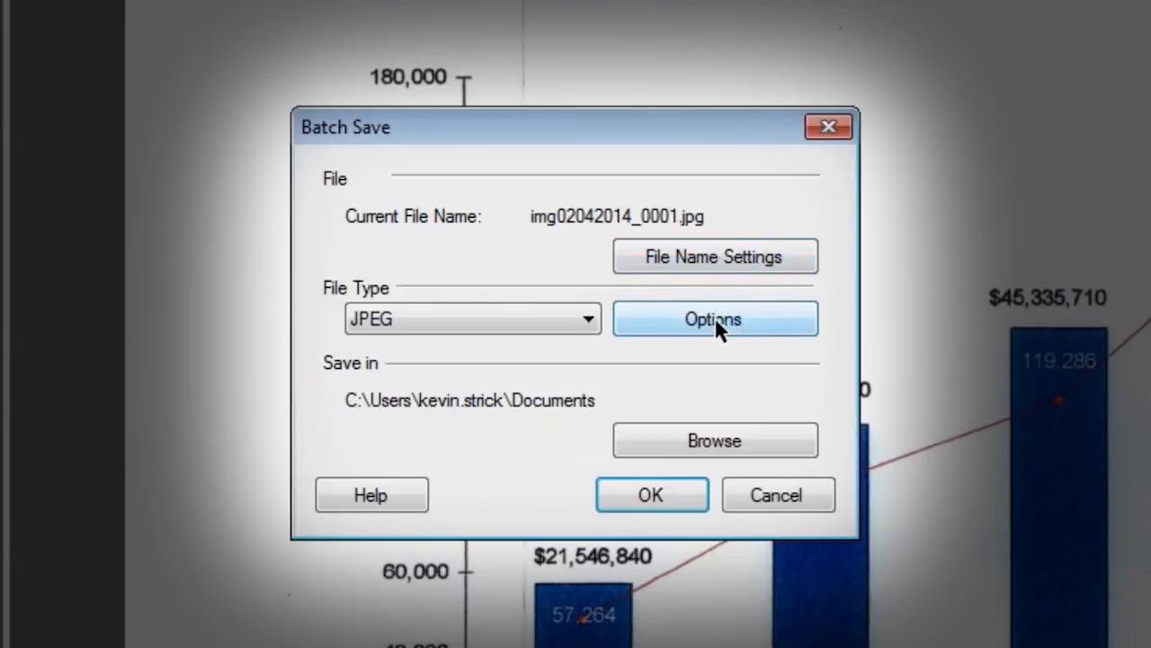
mouse_move(652, 495)
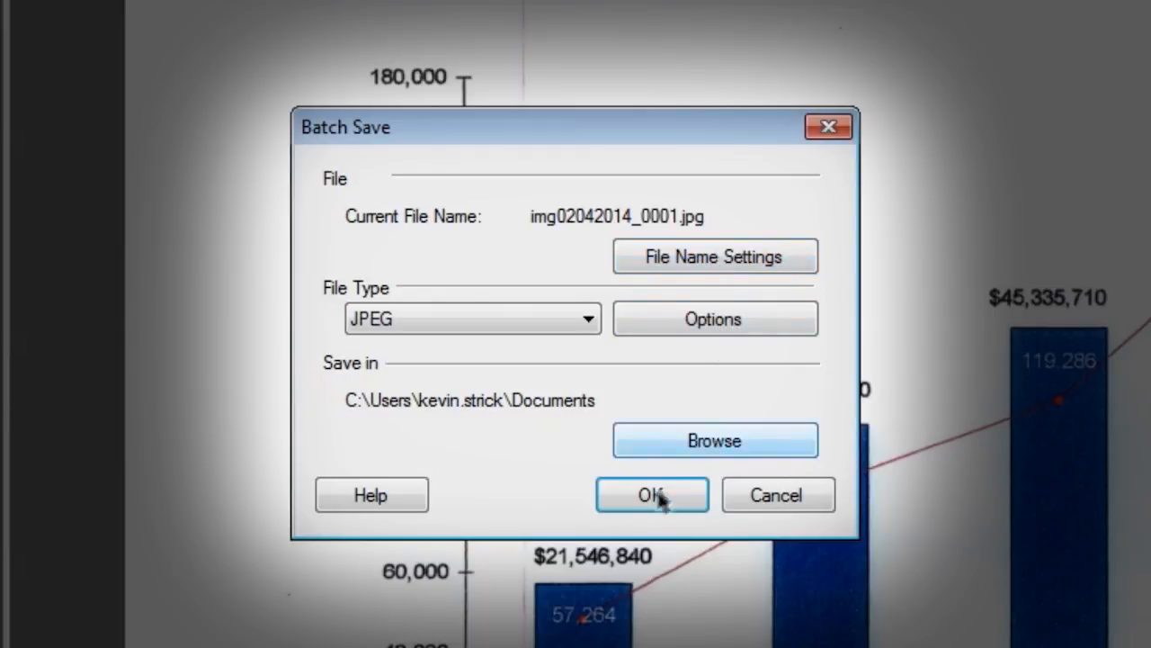
left_click(652, 495)
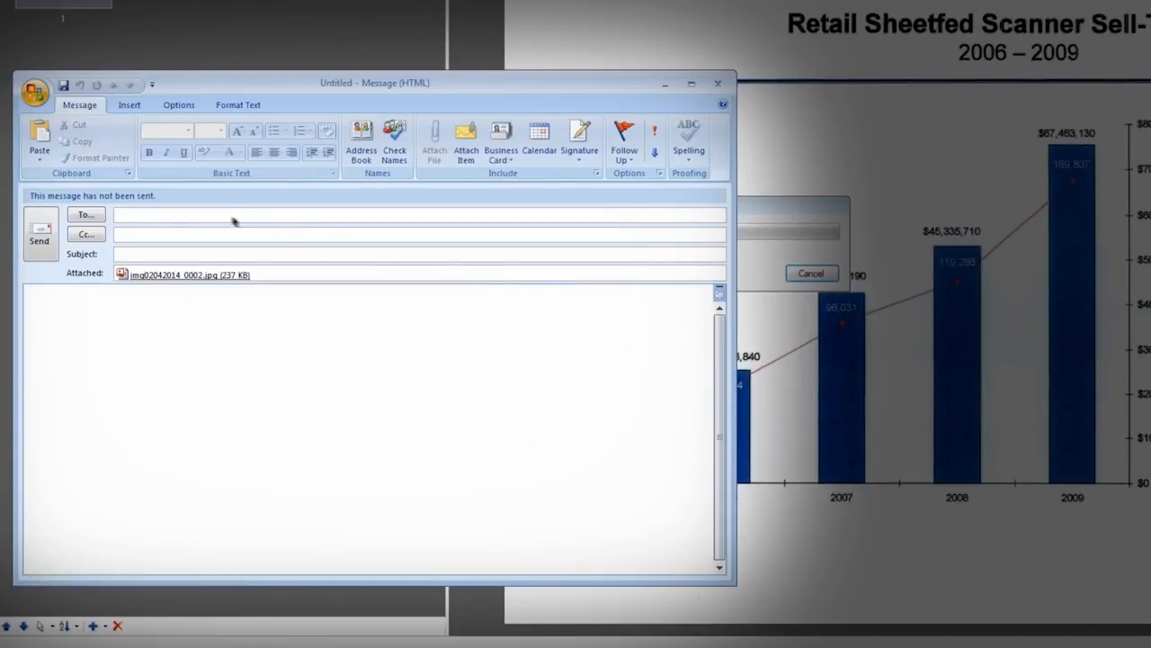
type("exampleemail@epson.com;")
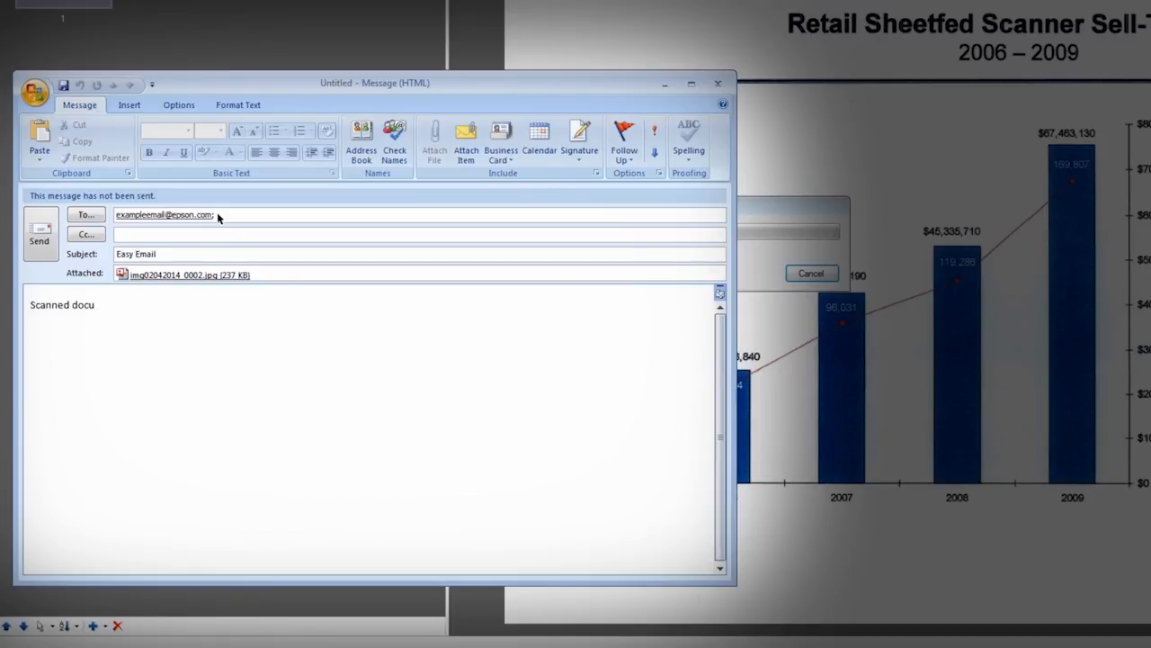
left_click(39, 232)
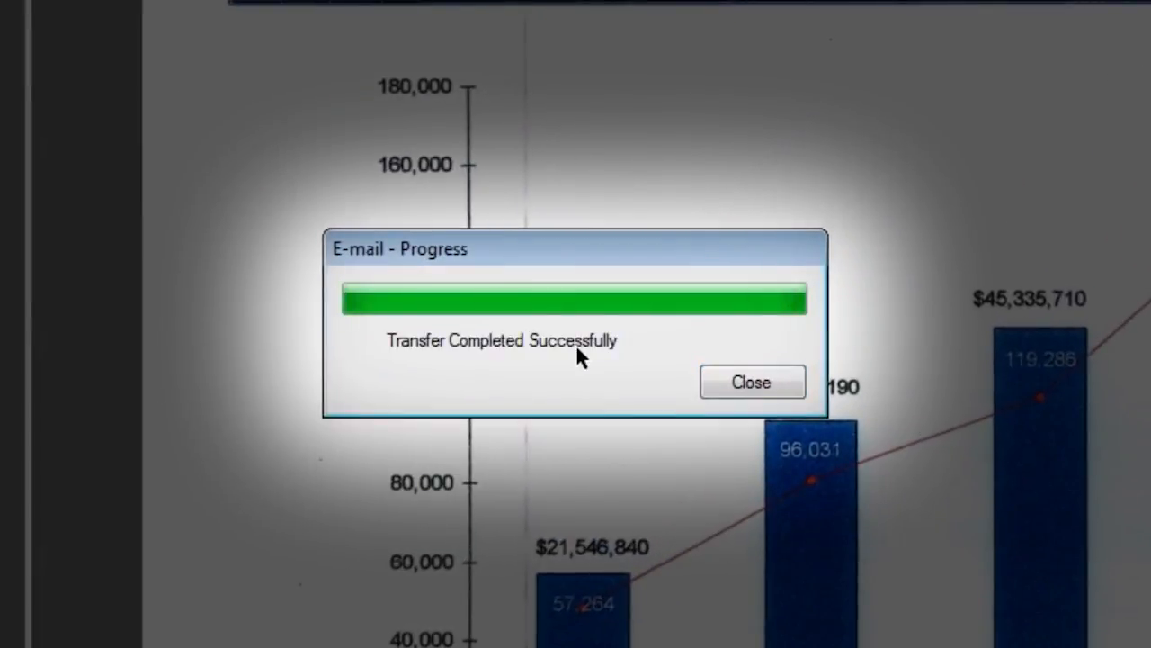
left_click(751, 381)
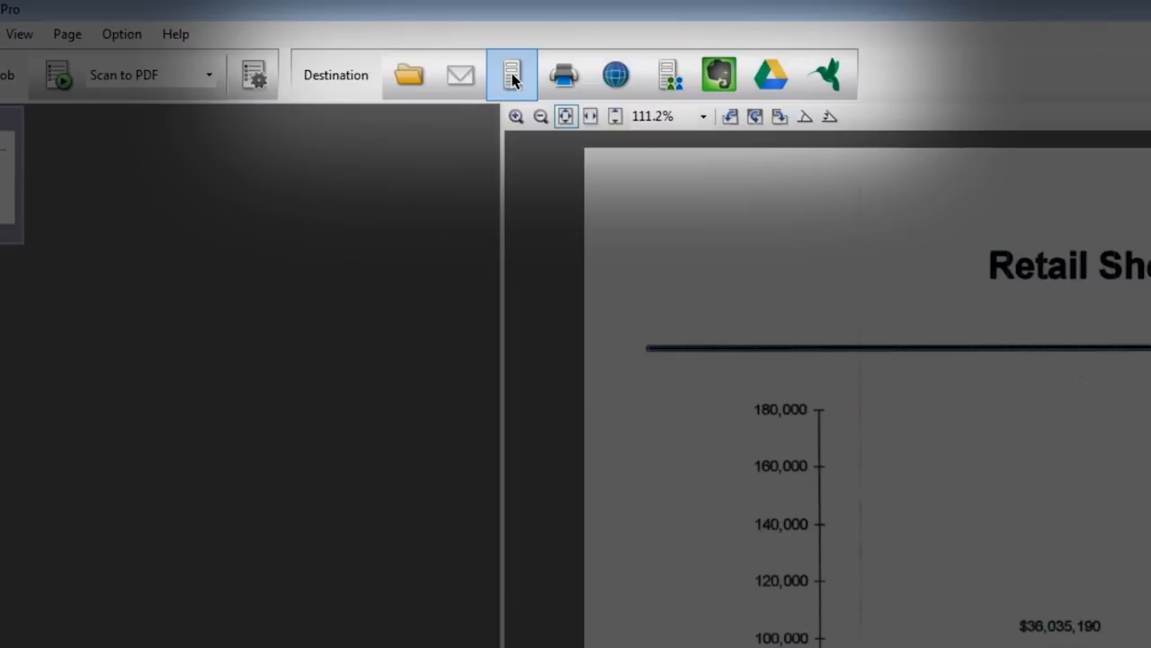
Upload the chart JPEG via the Example FTP destination and dismiss the completion notice.
left_click(511, 73)
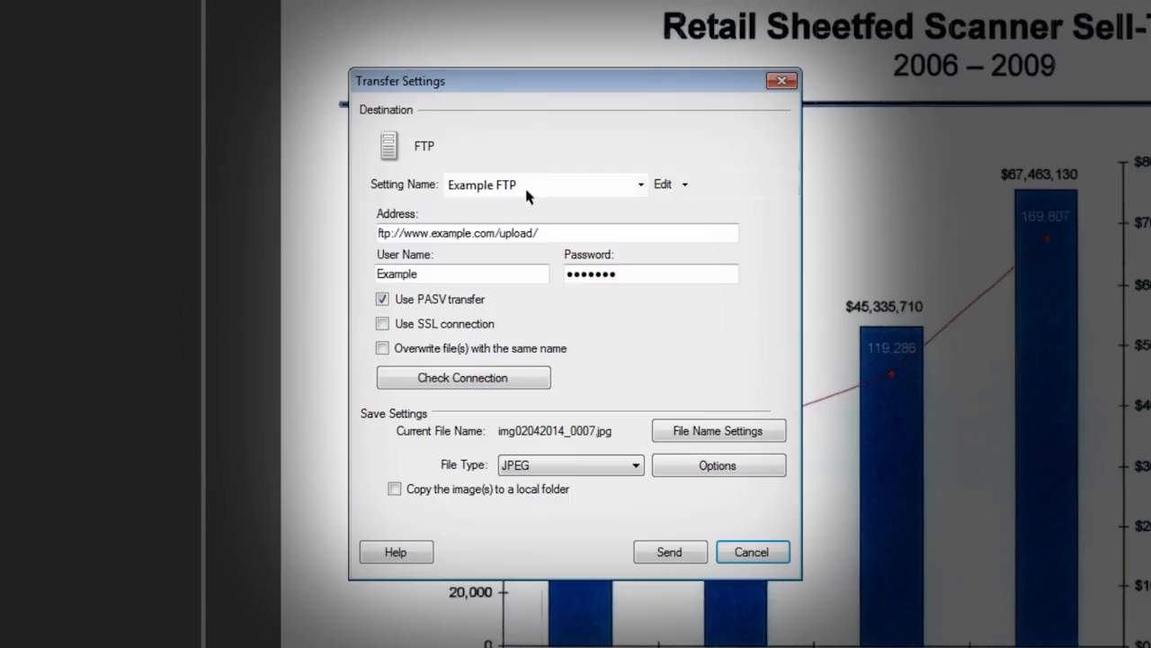
mouse_move(427, 277)
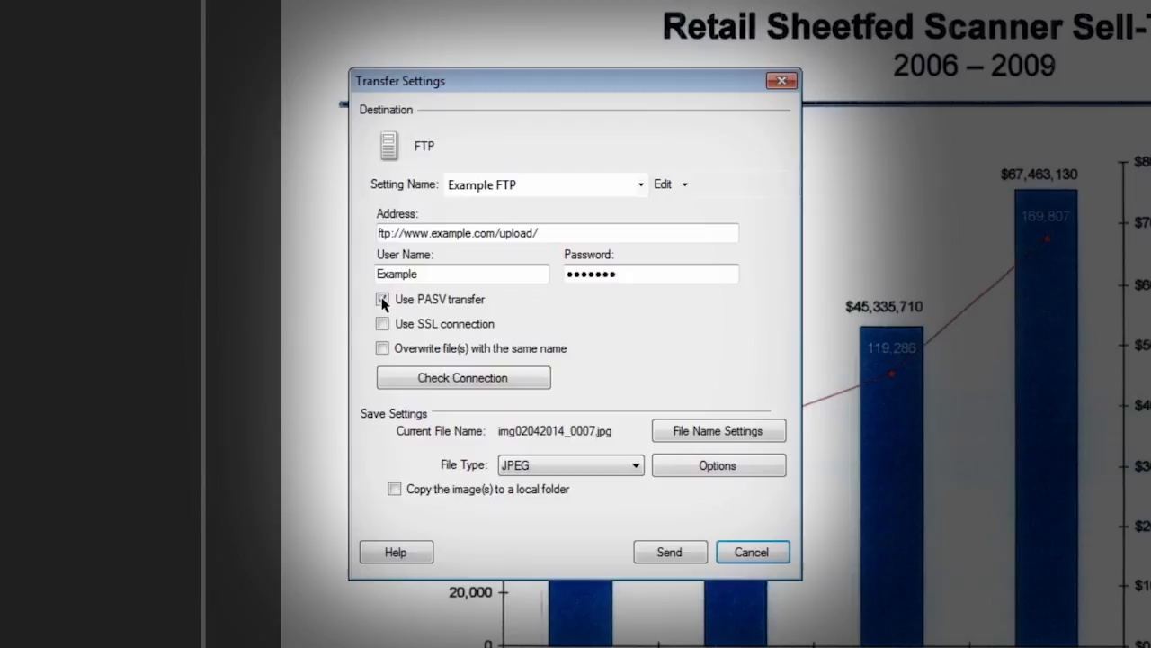
left_click(382, 299)
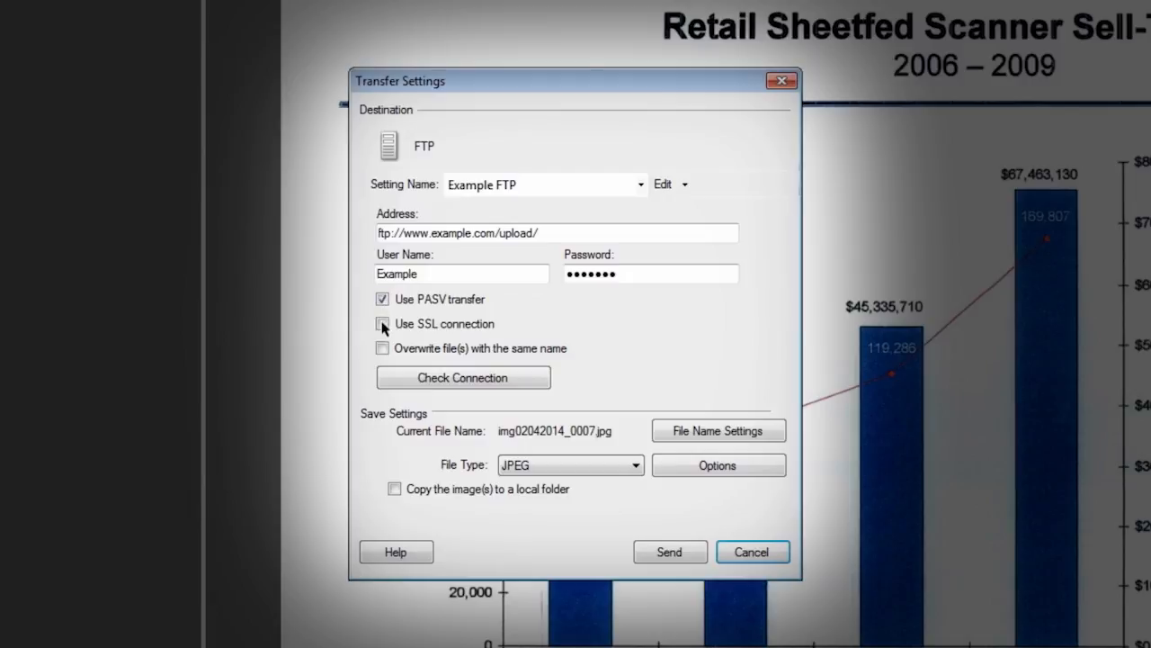
left_click(383, 324)
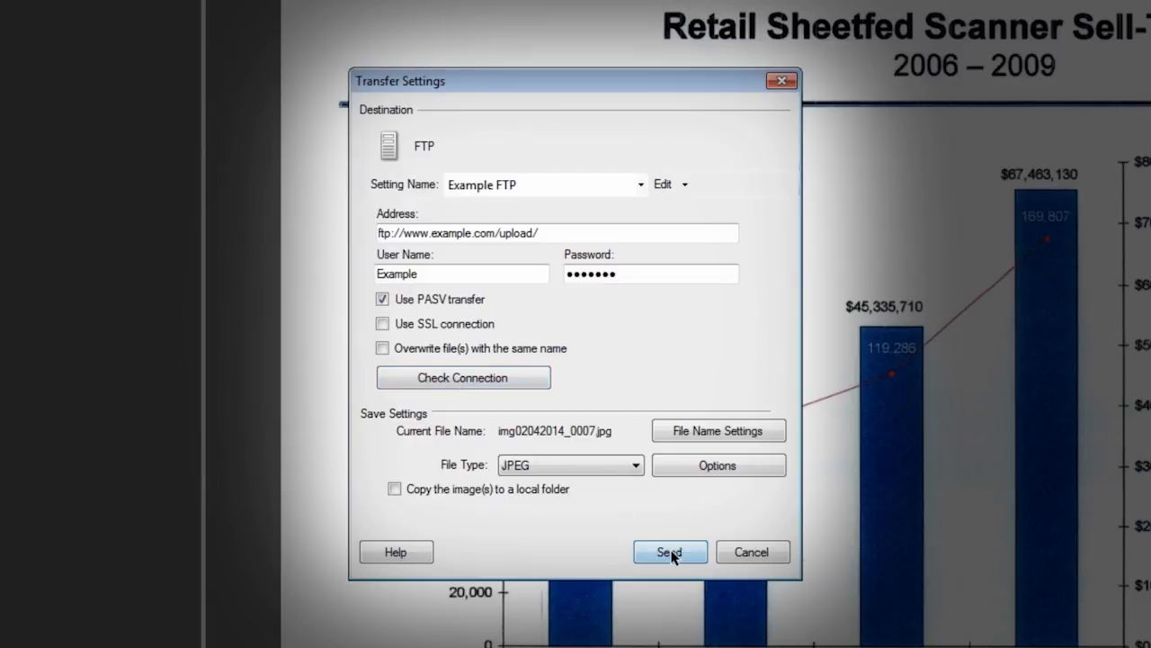
left_click(669, 552)
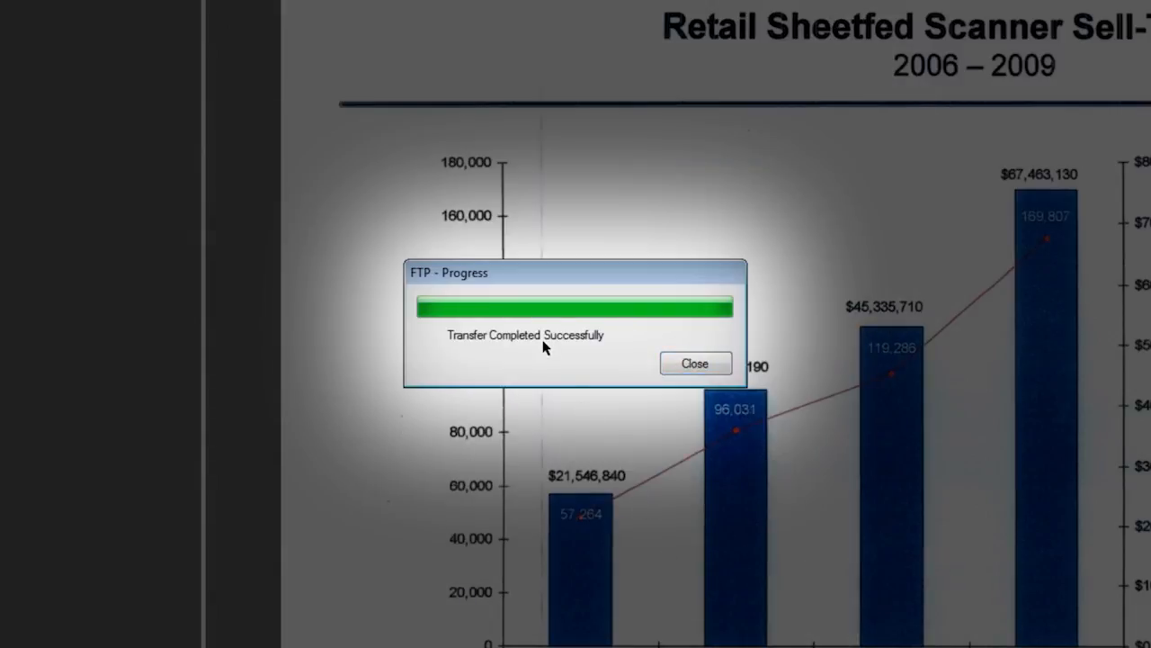
left_click(695, 363)
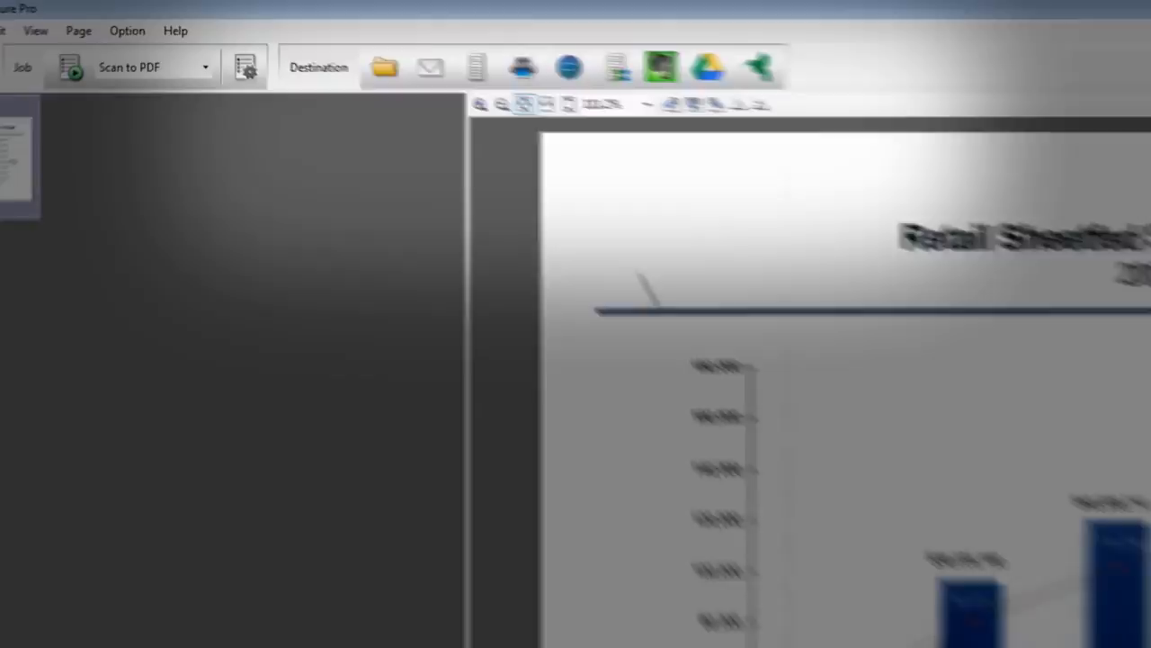
Print the chart on EPSON4FFE75 (Artisan 830) and dismiss the completion notice.
left_click(564, 74)
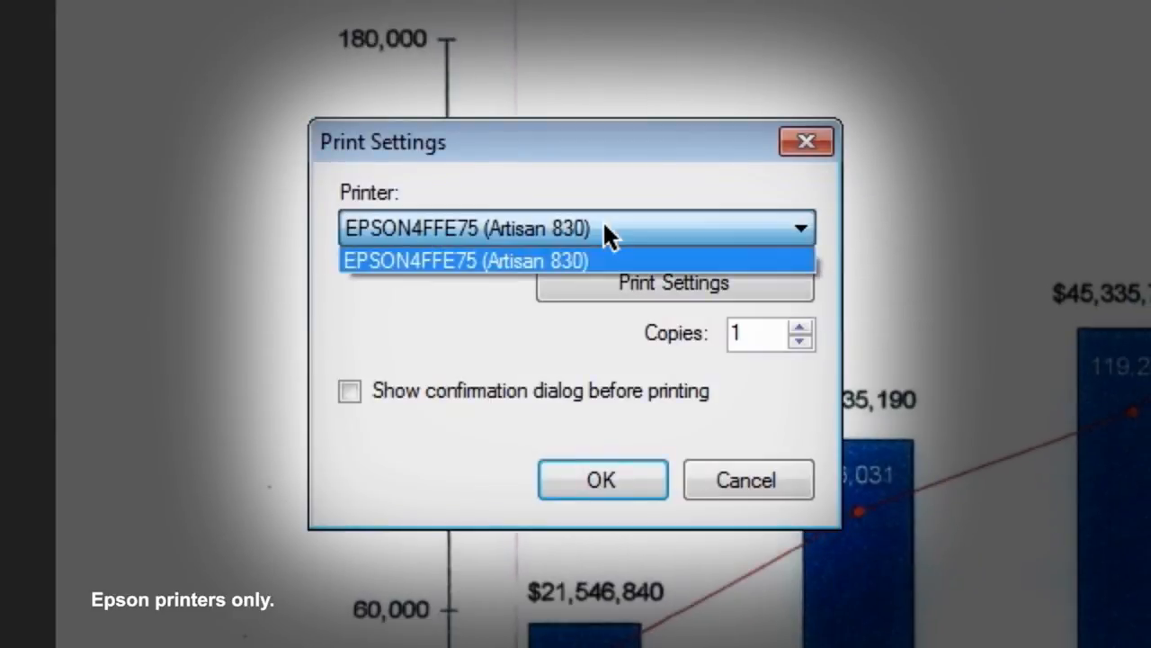
left_click(465, 261)
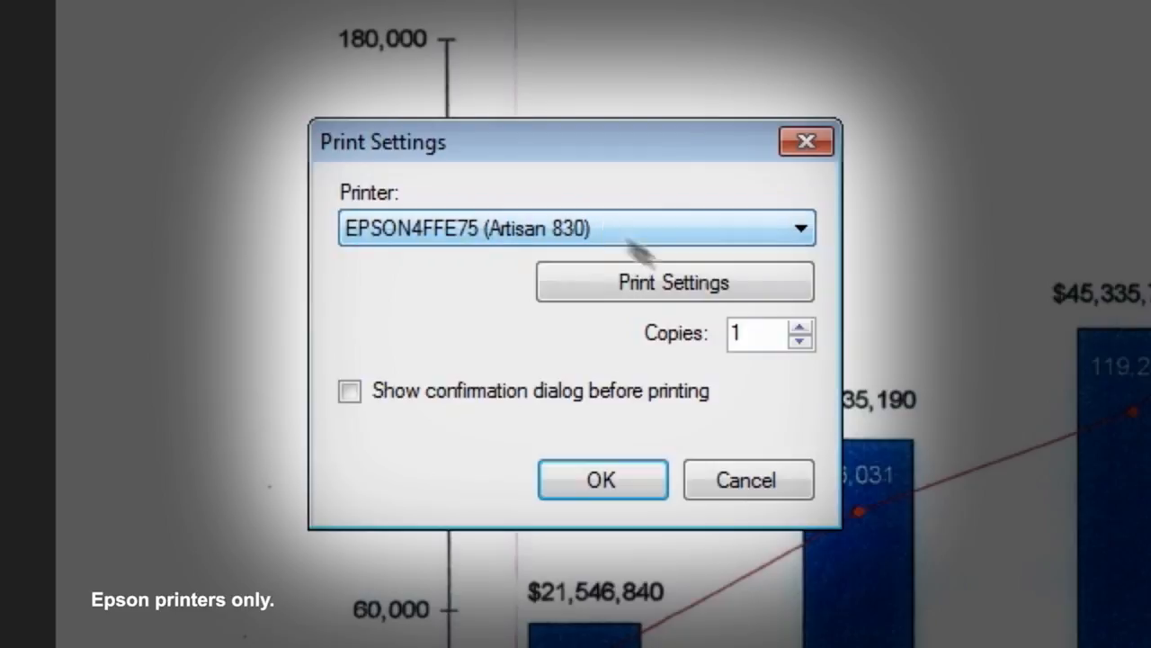
left_click(602, 478)
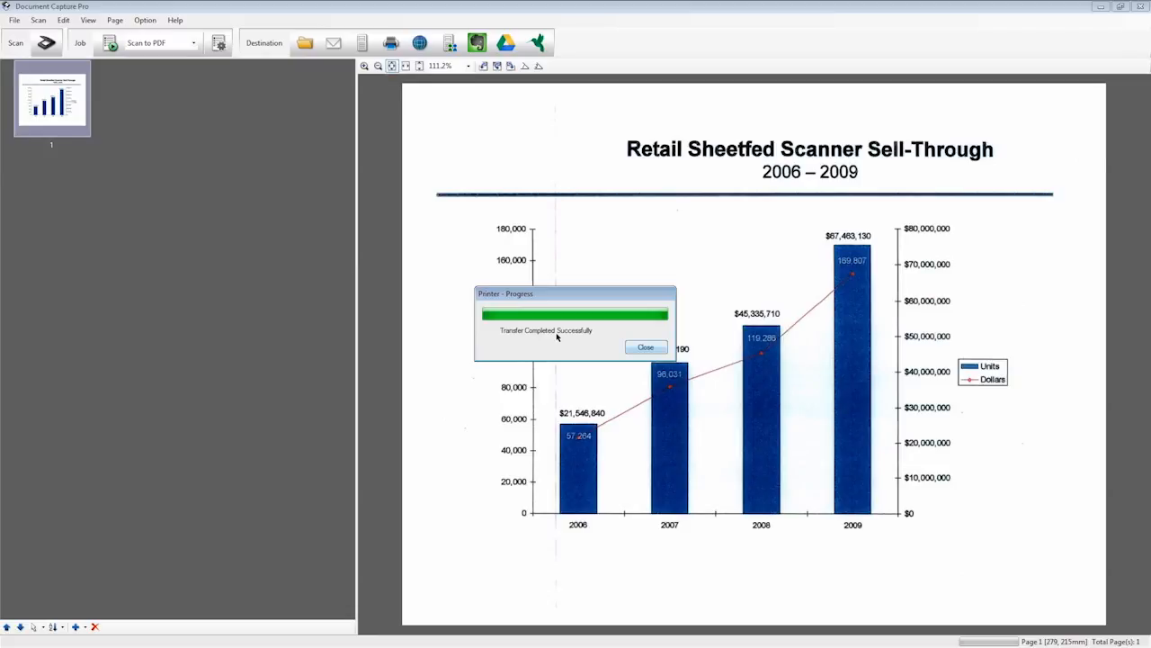
left_click(646, 347)
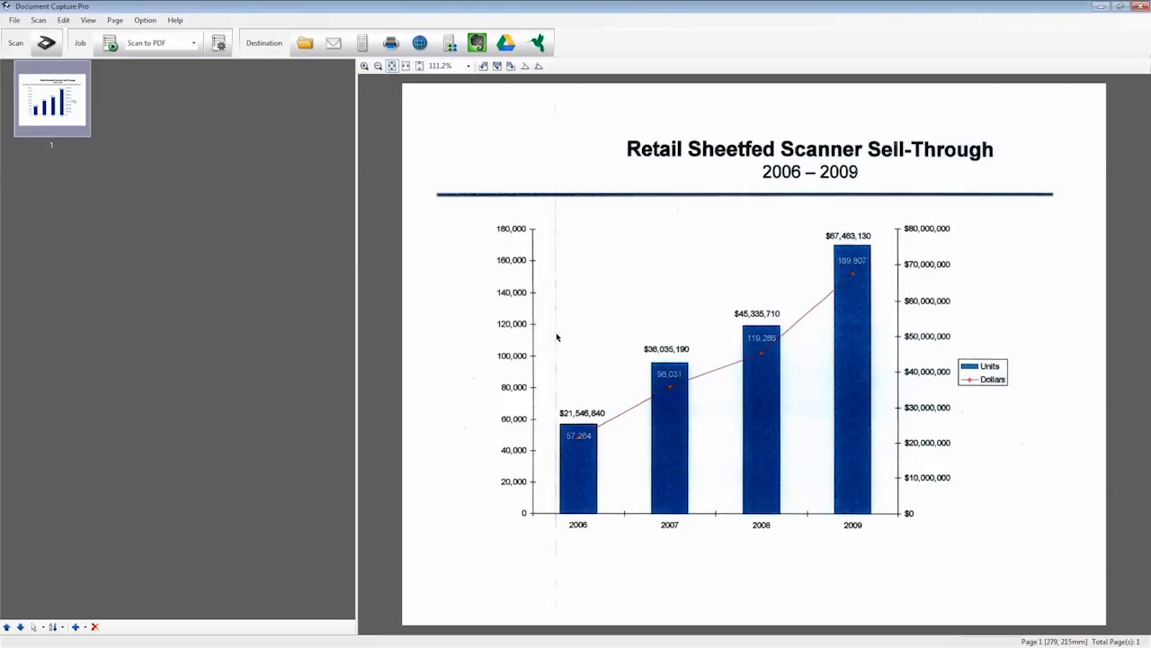